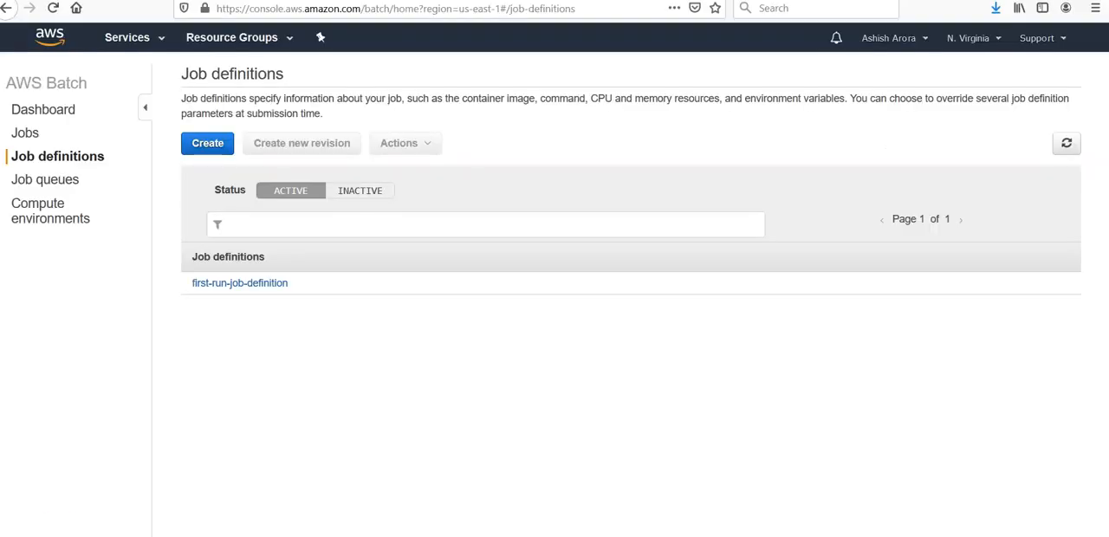
Step: View the Jobs list and the Job definitions for first-run-job-queue, which shows no jobs yet
left_click(24, 132)
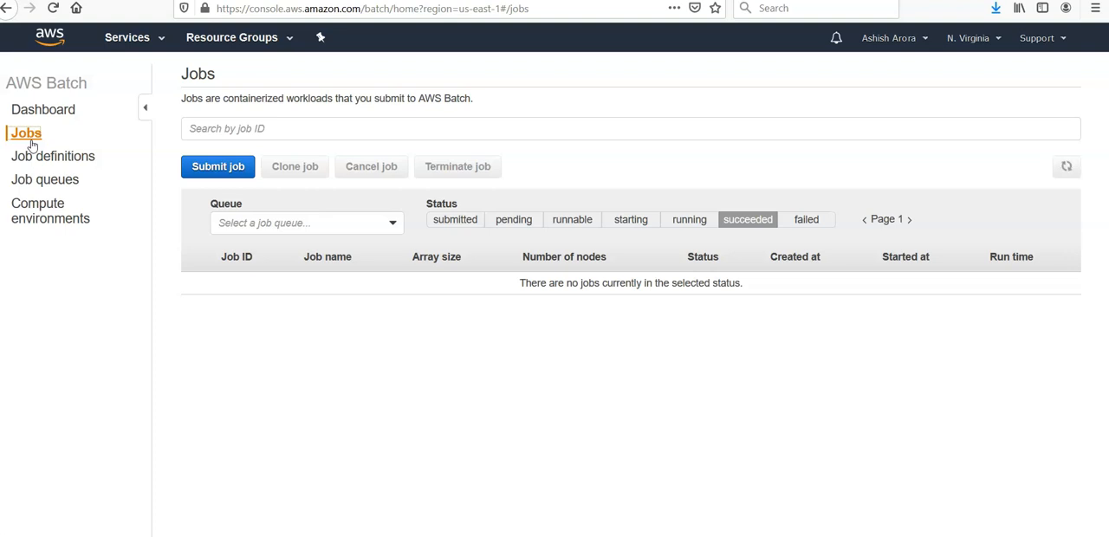
left_click(52, 156)
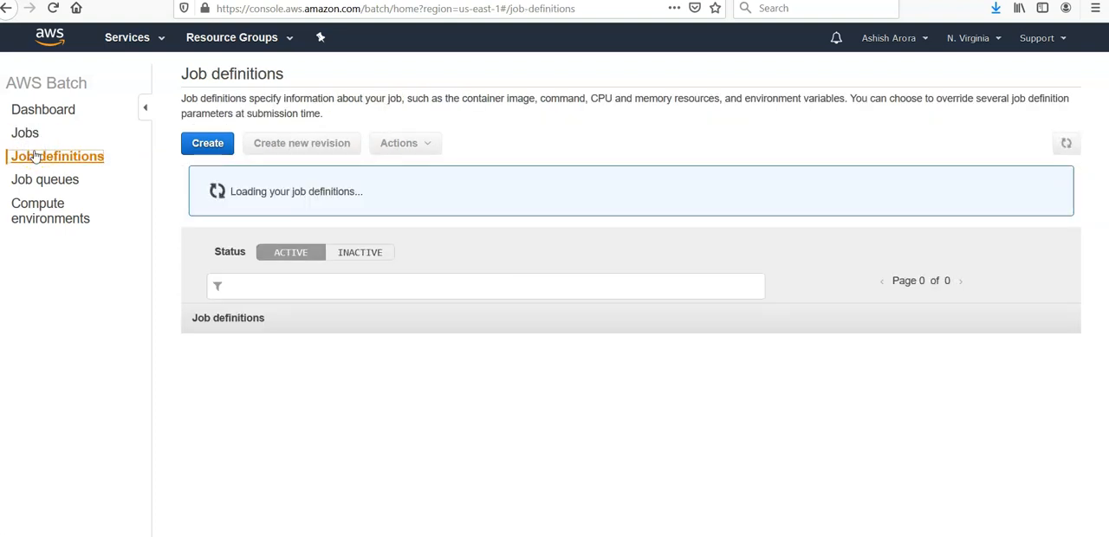
left_click(24, 132)
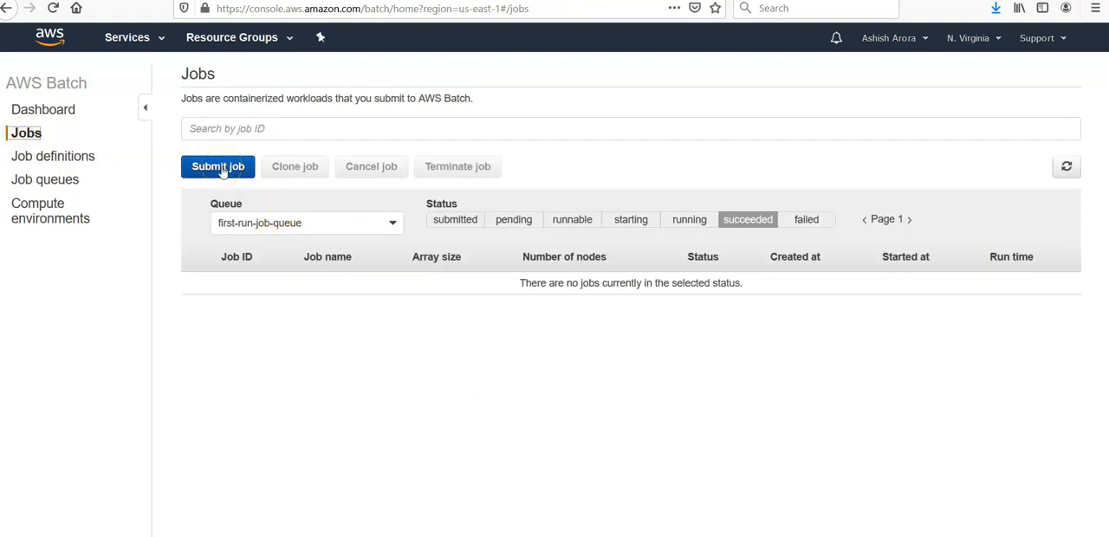
Step: Start a new job named 'test' using first-run-job-definition:1 on first-run-job-queue
left_click(218, 167)
type("t")
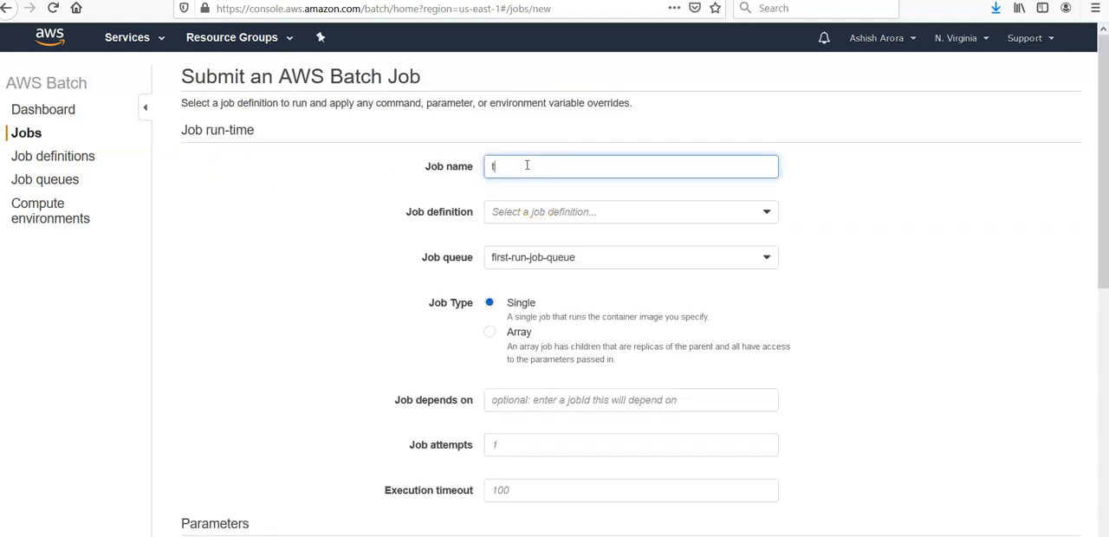
type("est")
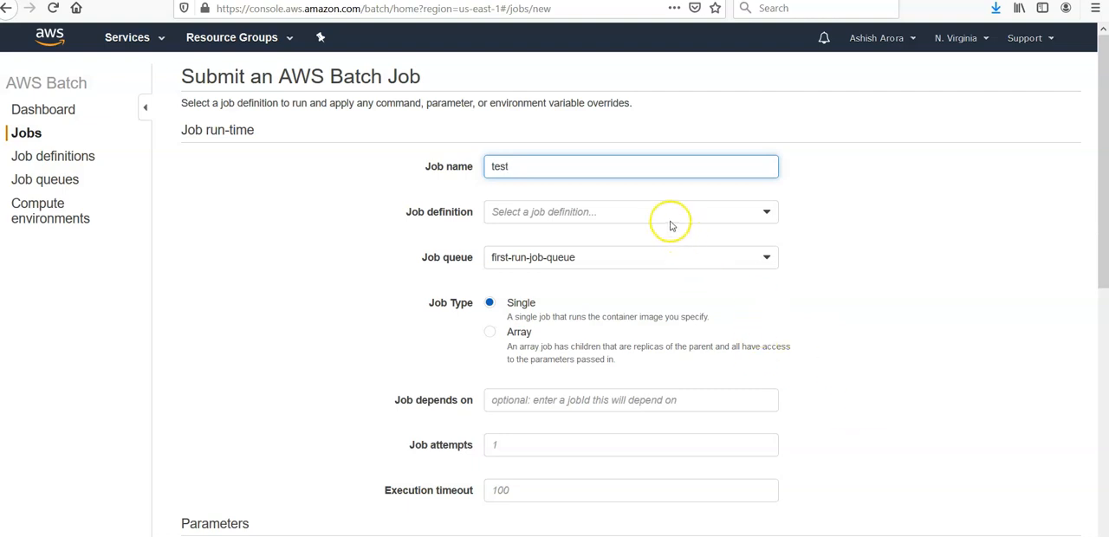
left_click(631, 211)
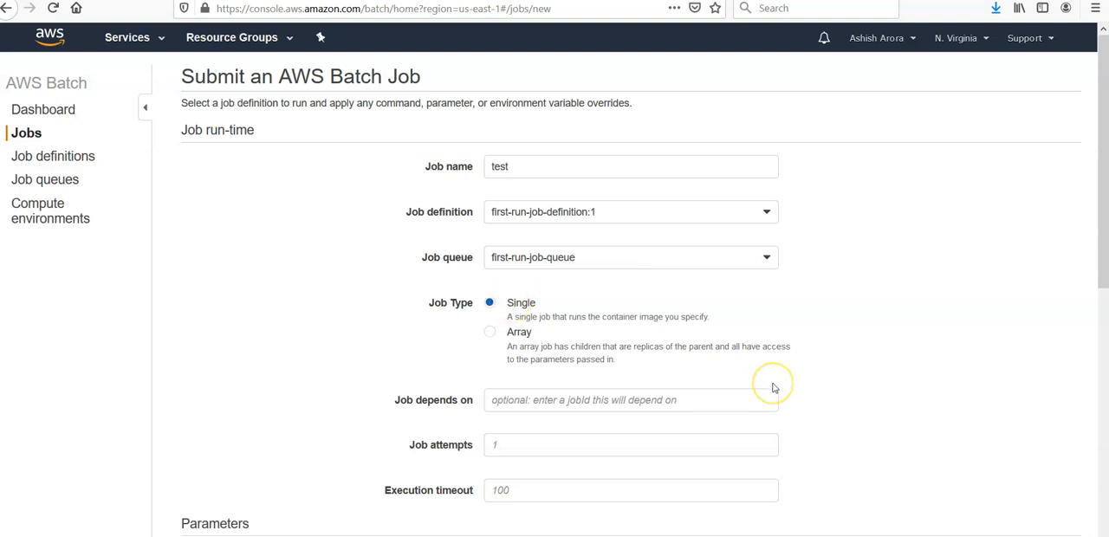
mouse_move(773, 384)
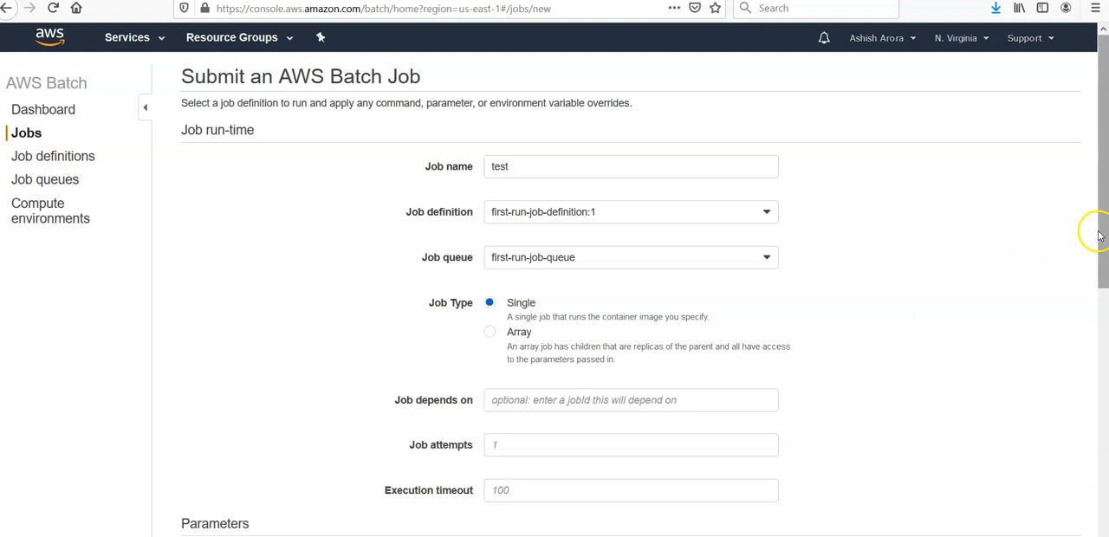
scroll("down", 3)
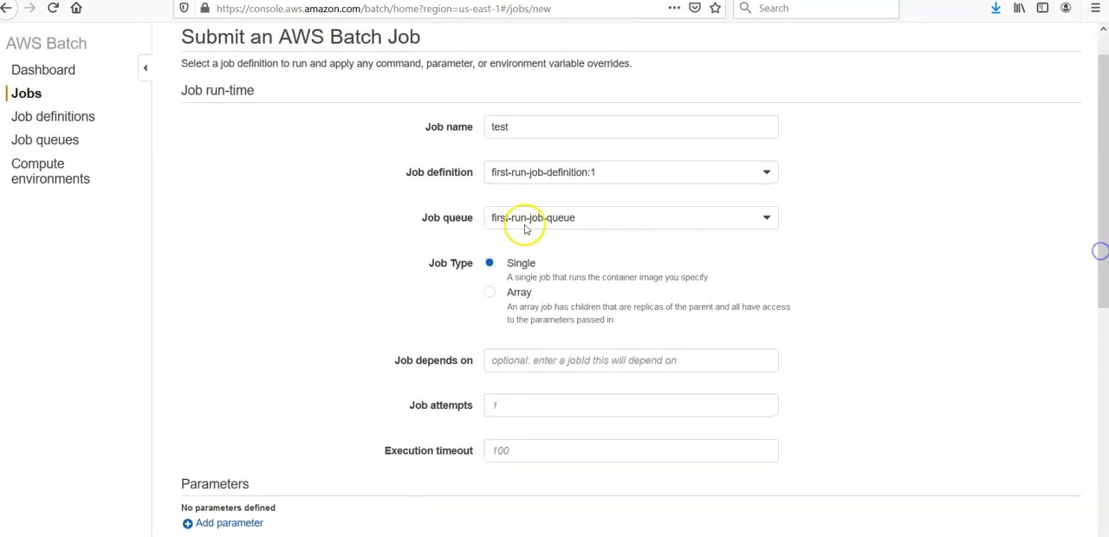
left_click(631, 361)
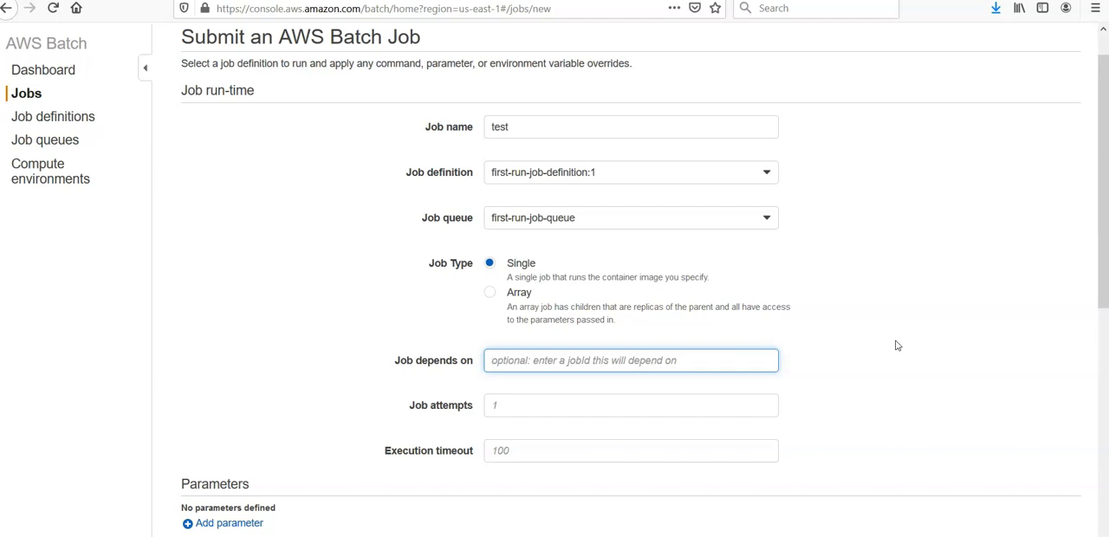
Step: Give the job 2 attempts and a 300-second execution timeout
left_click(630, 405)
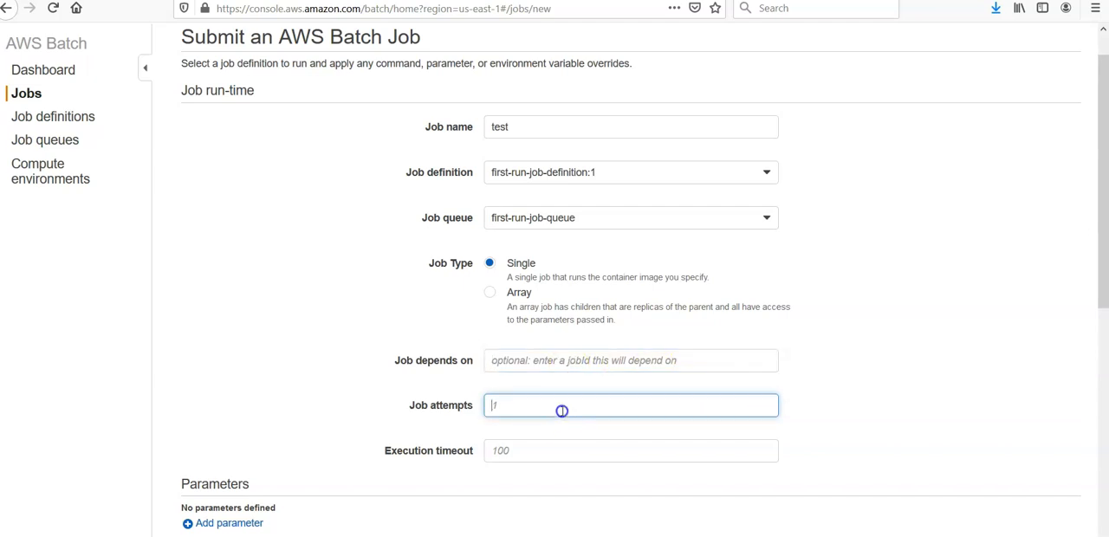
type("2")
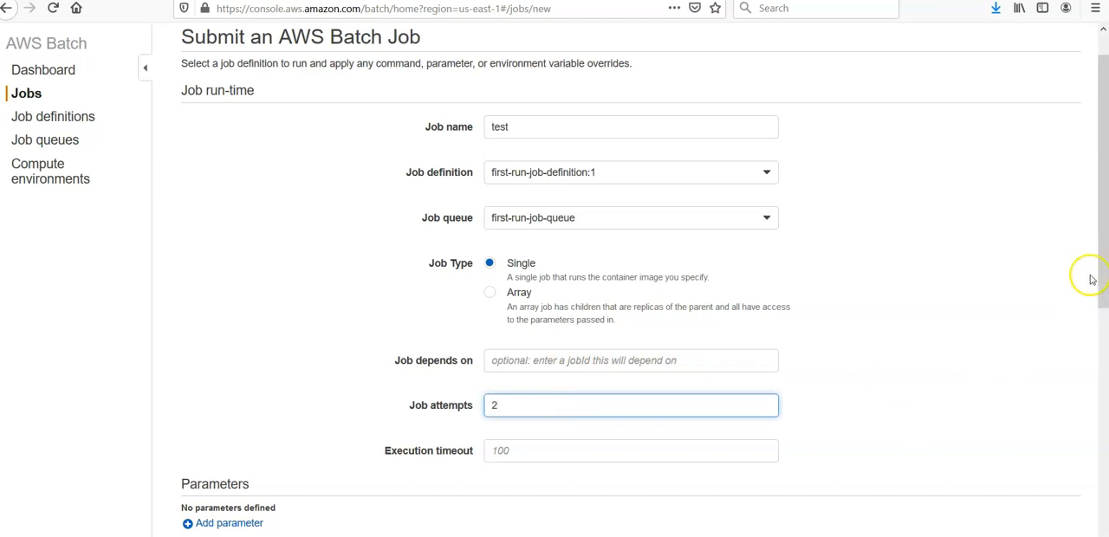
scroll("down", 3)
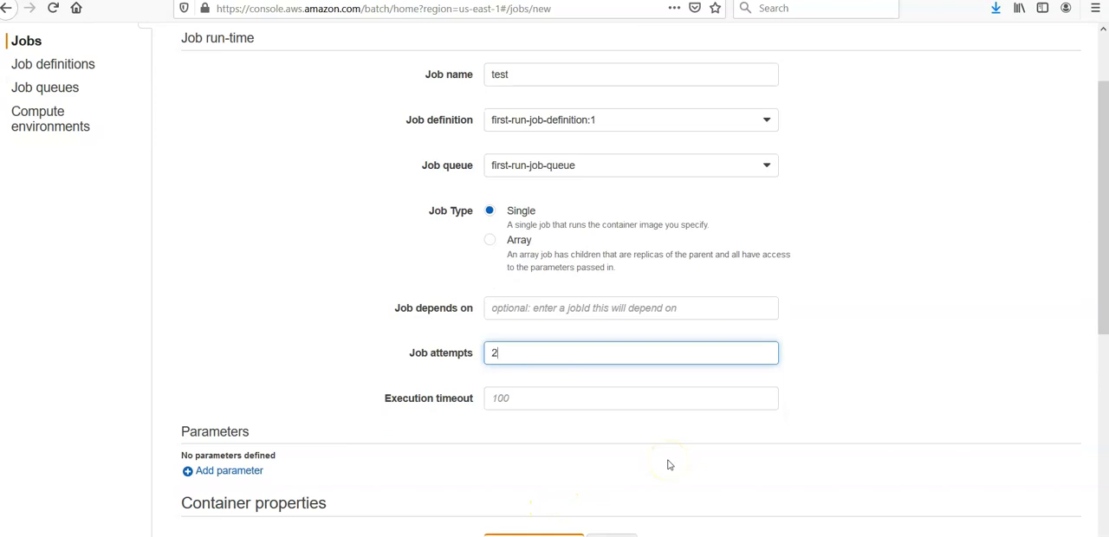
mouse_move(669, 464)
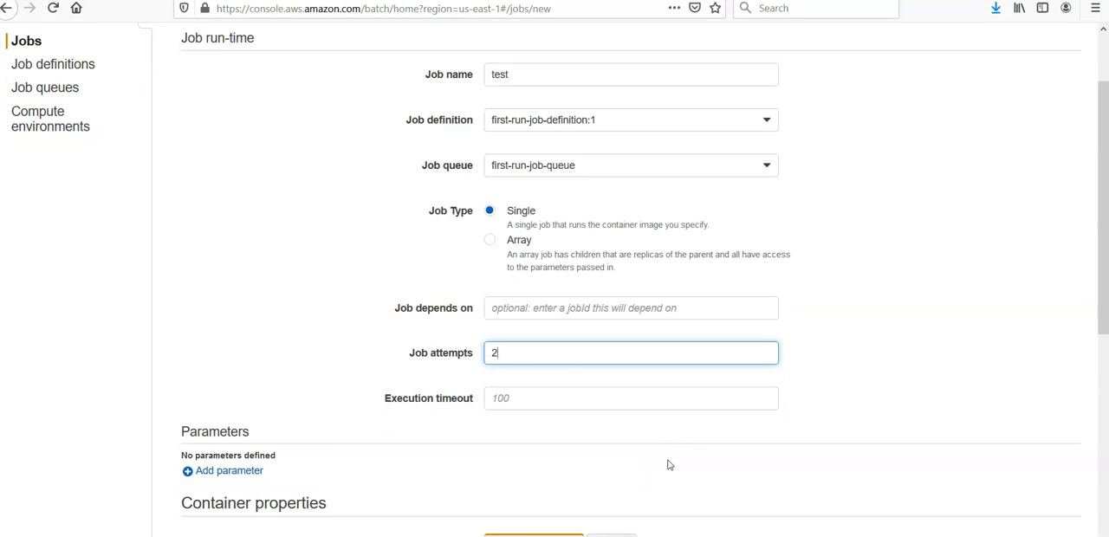
left_click(630, 398)
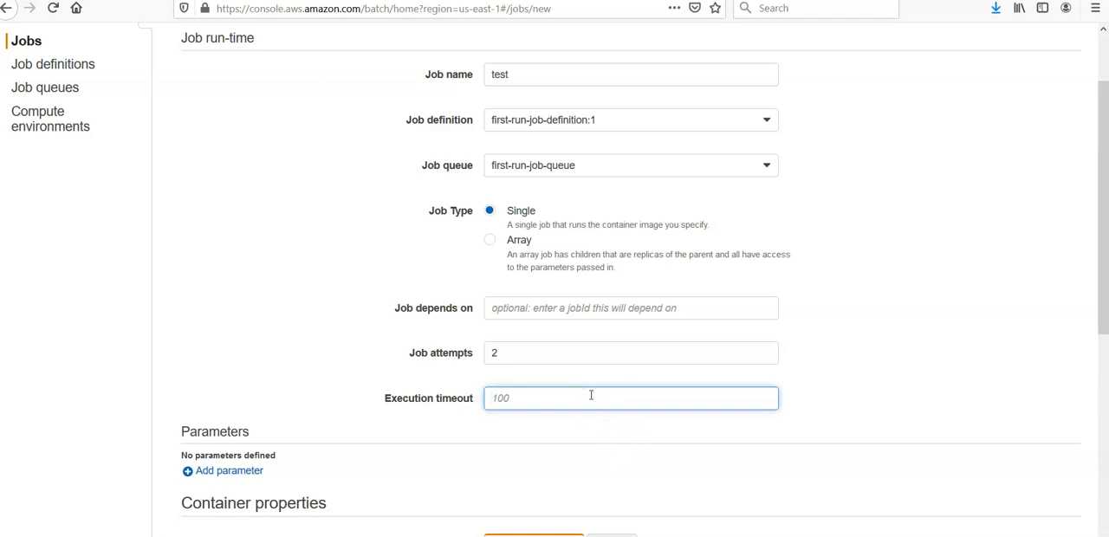
type("300")
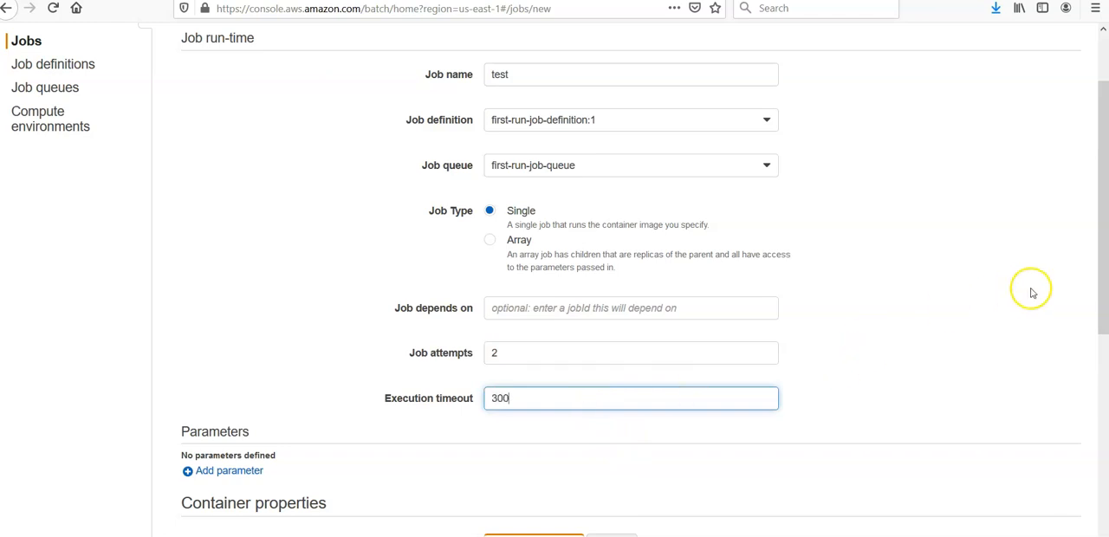
scroll("down", 3)
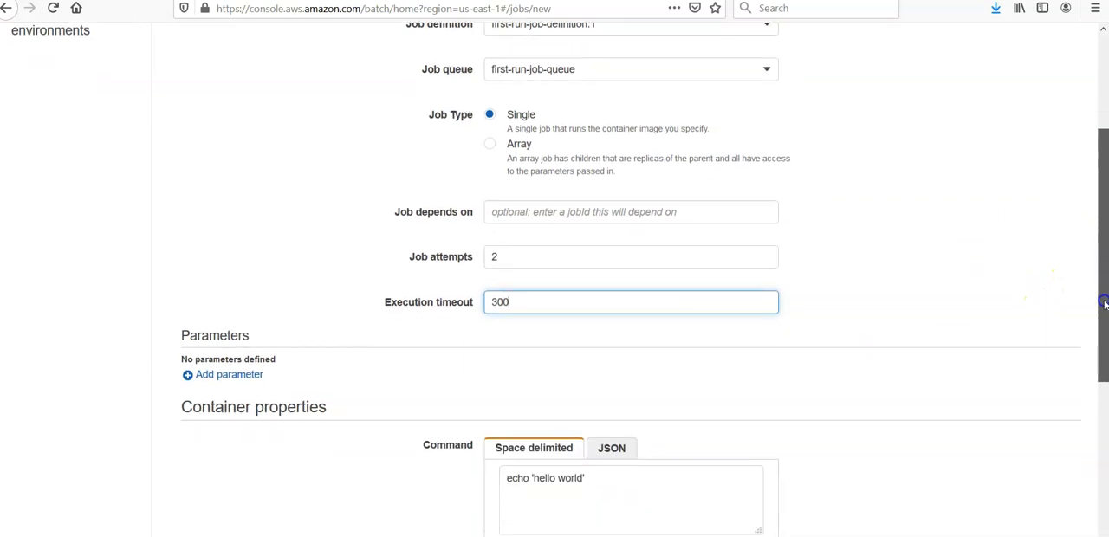
scroll("down", 3)
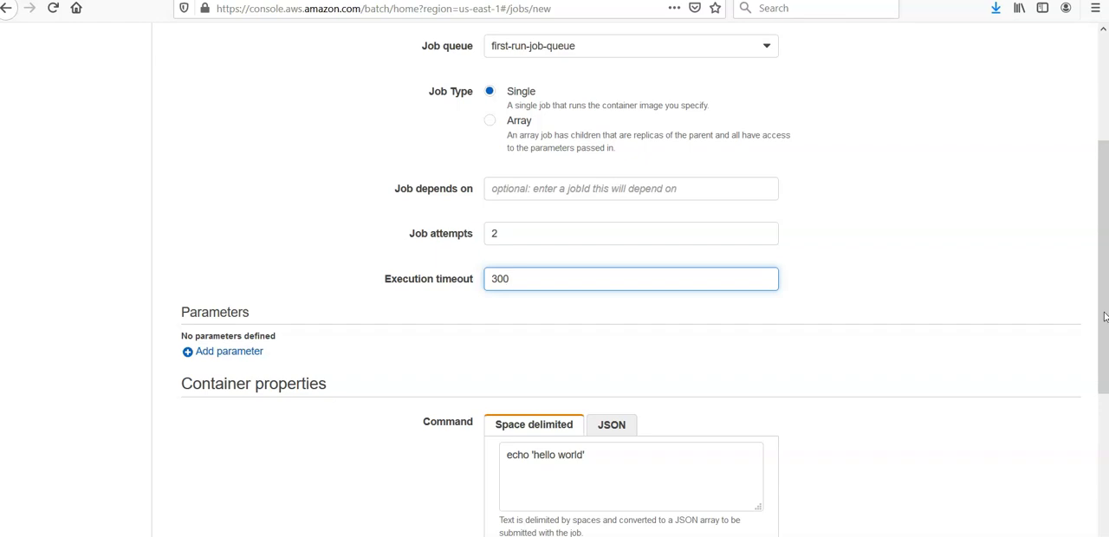
scroll("down", 3)
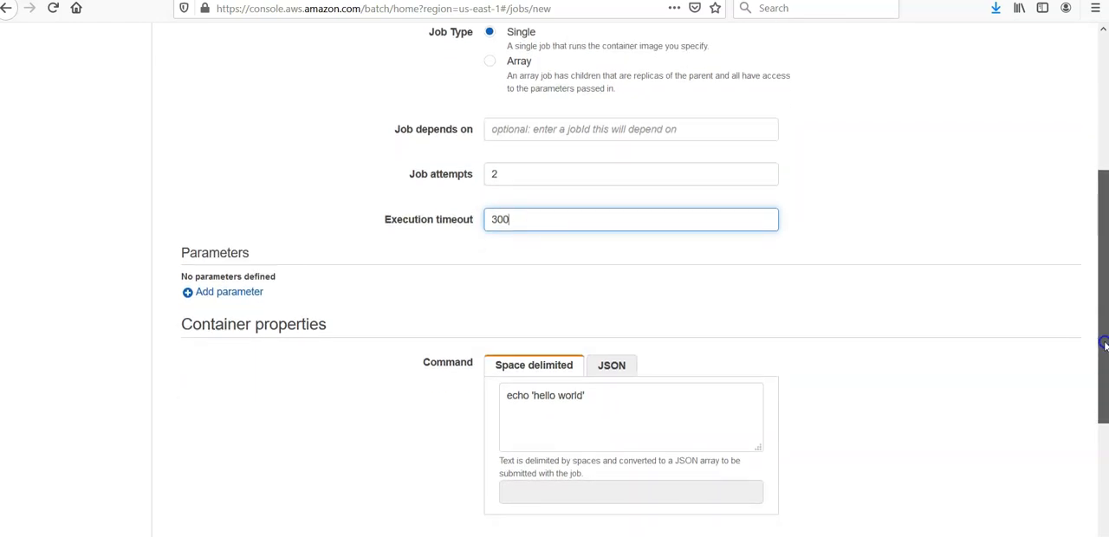
mouse_move(339, 315)
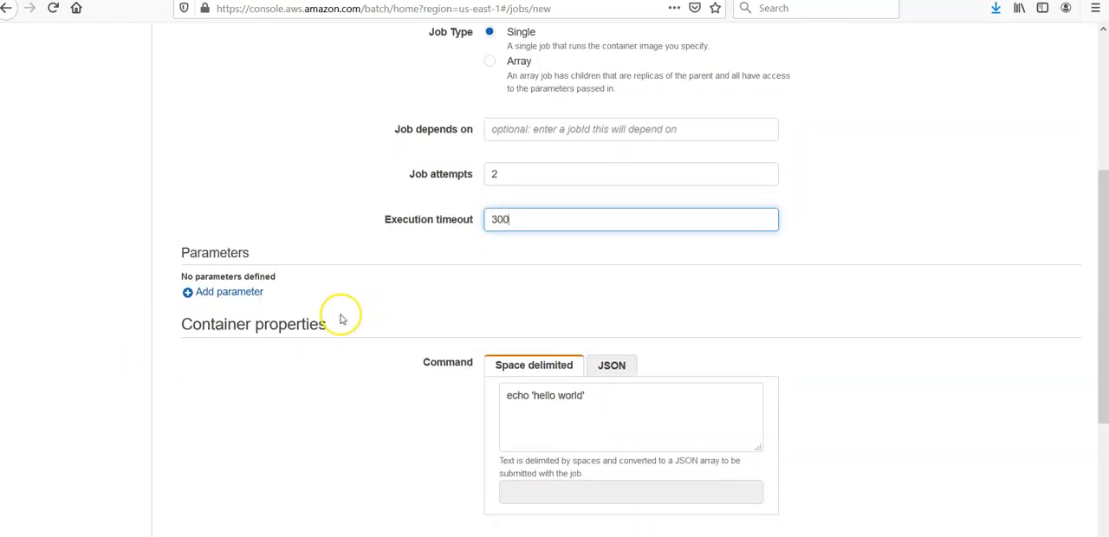
mouse_move(339, 319)
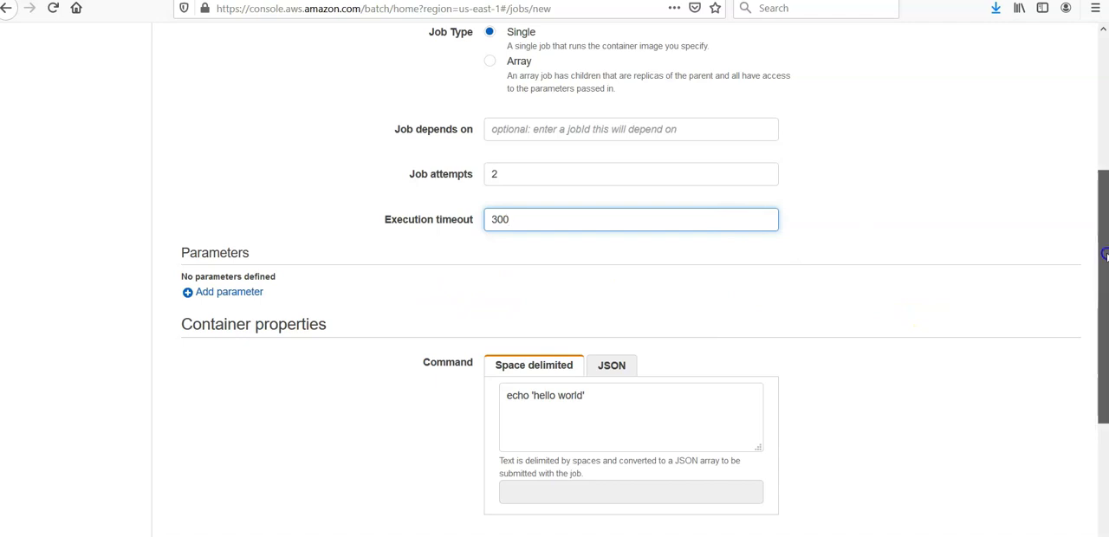
scroll("down", 3)
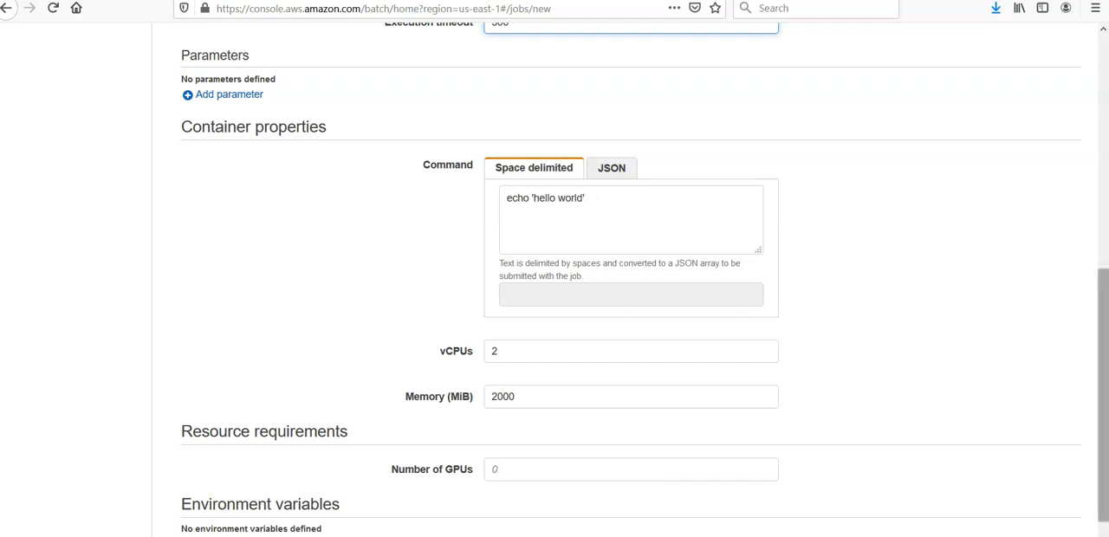
scroll("down", 3)
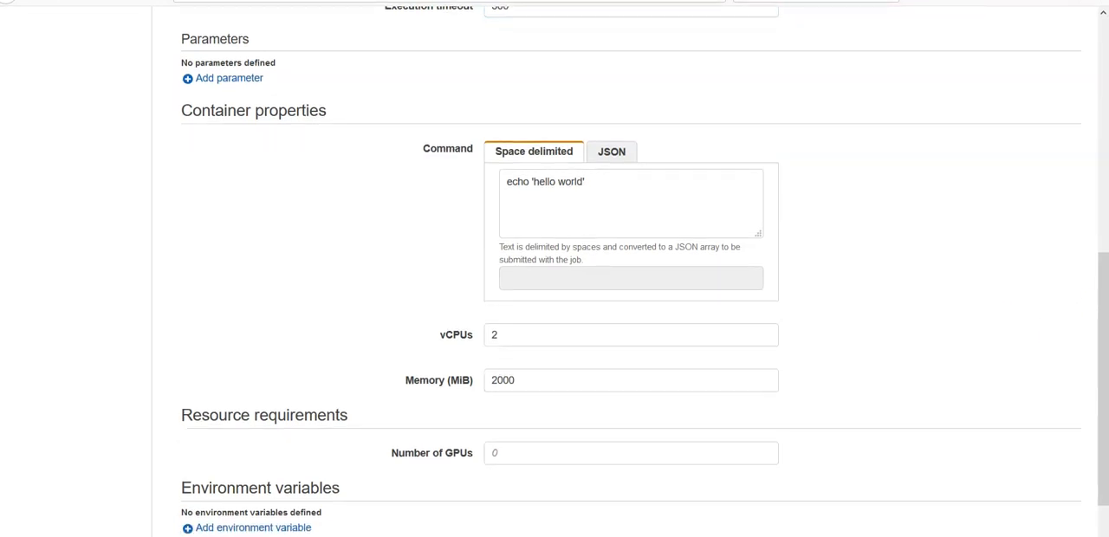
mouse_move(1102, 338)
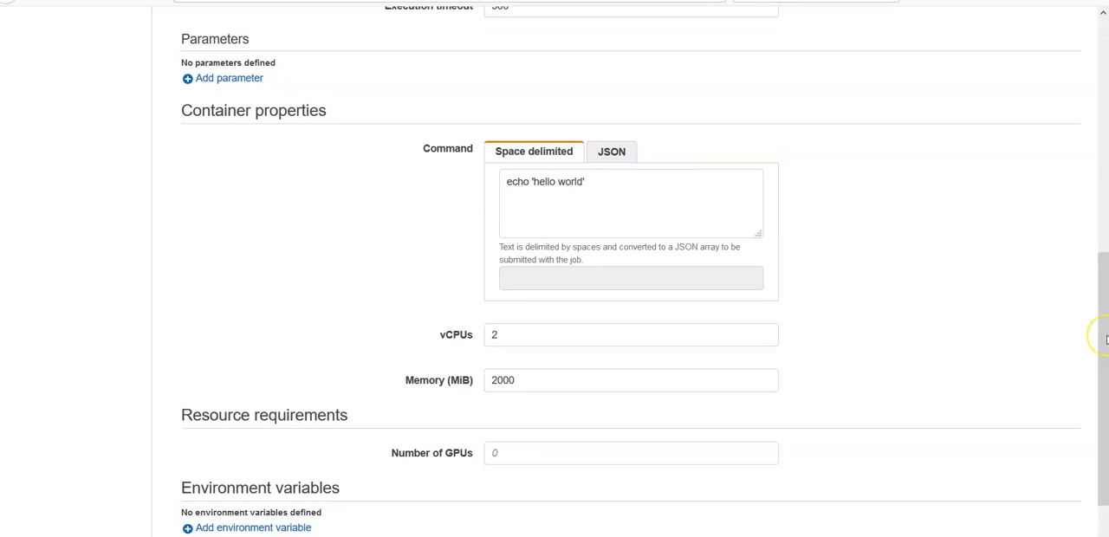
mouse_move(1076, 357)
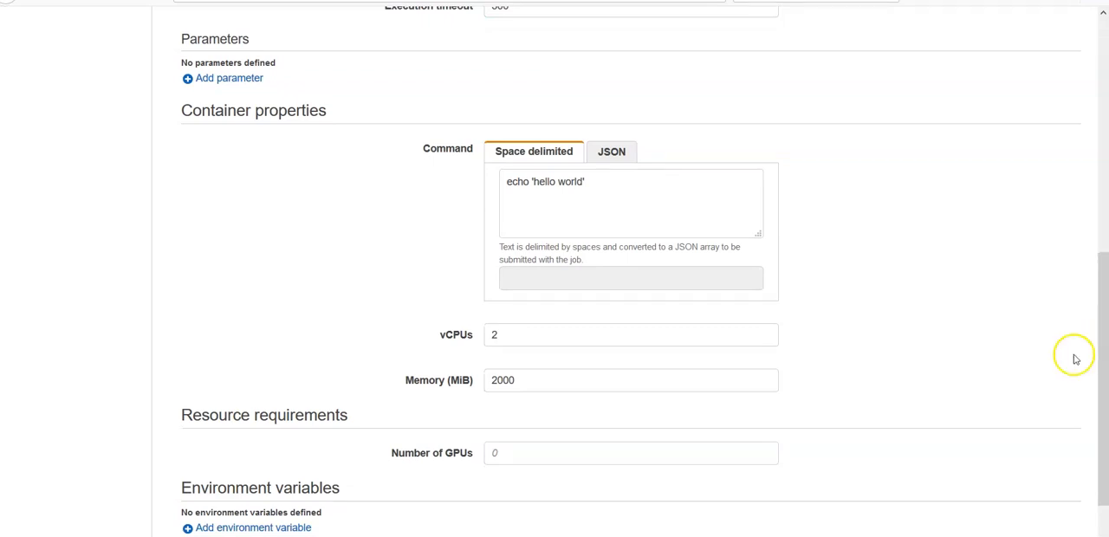
scroll("down", 3)
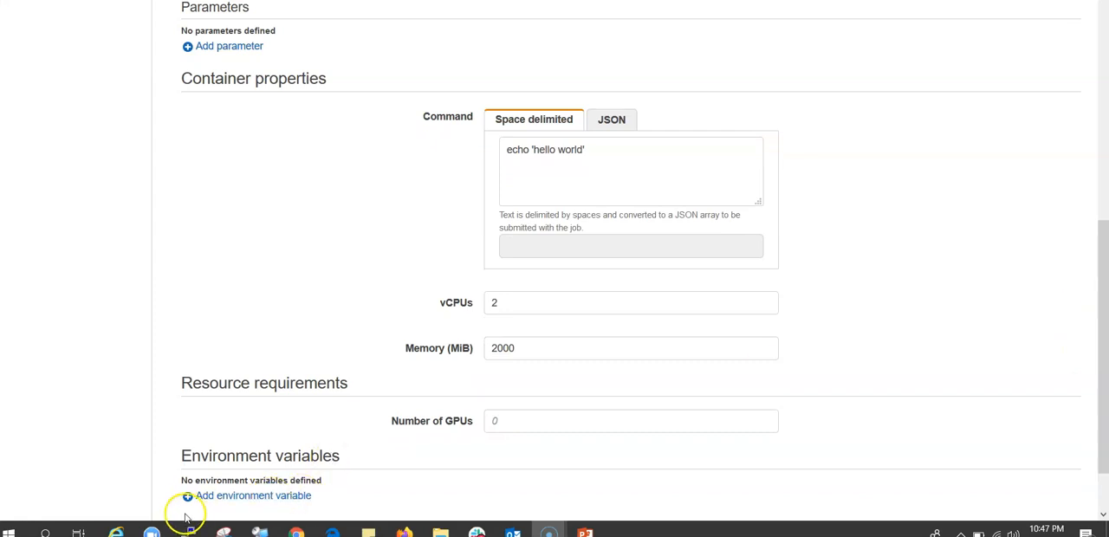
mouse_move(711, 347)
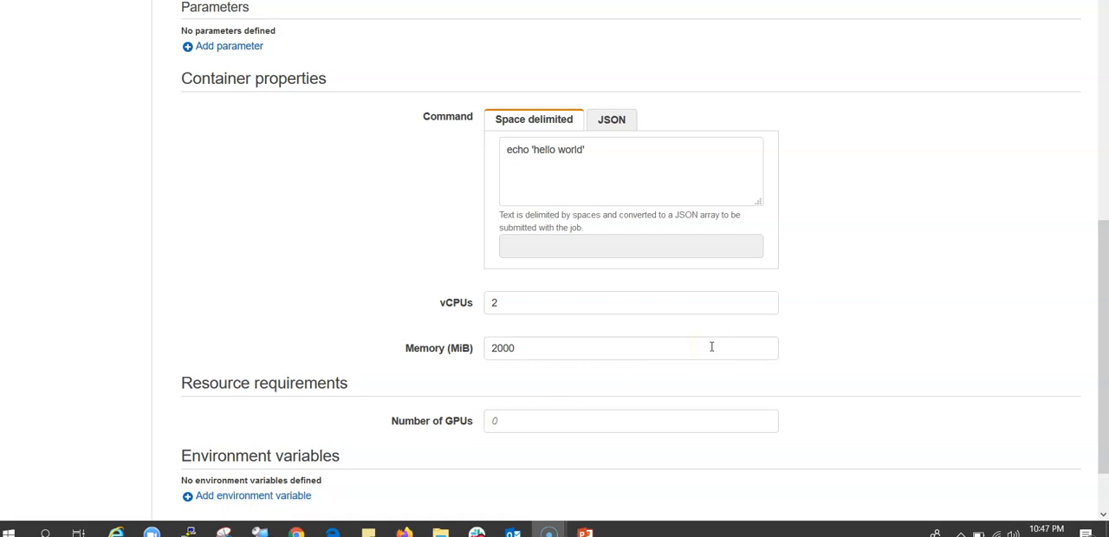
mouse_move(1099, 366)
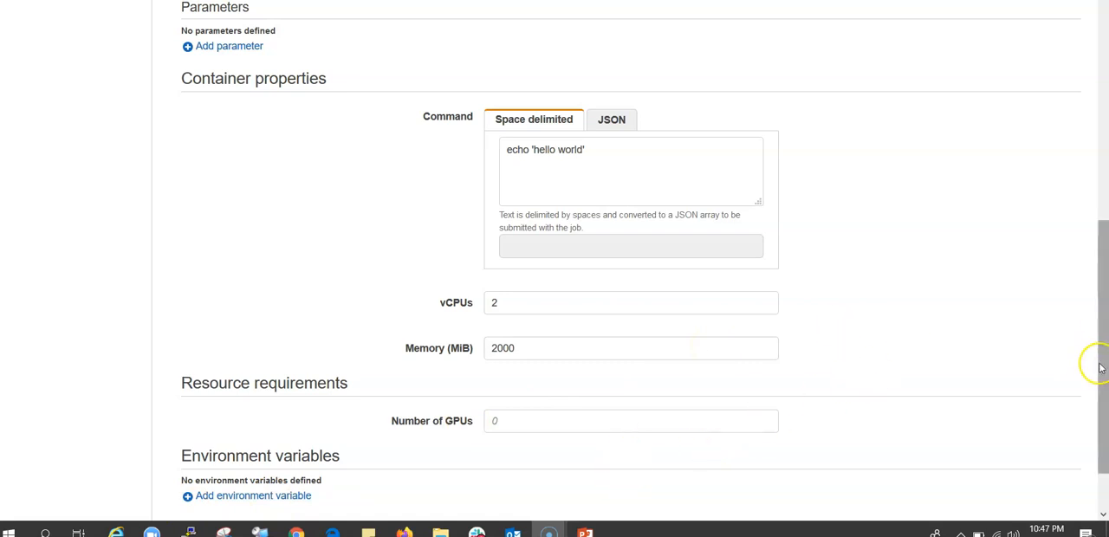
scroll("down", 3)
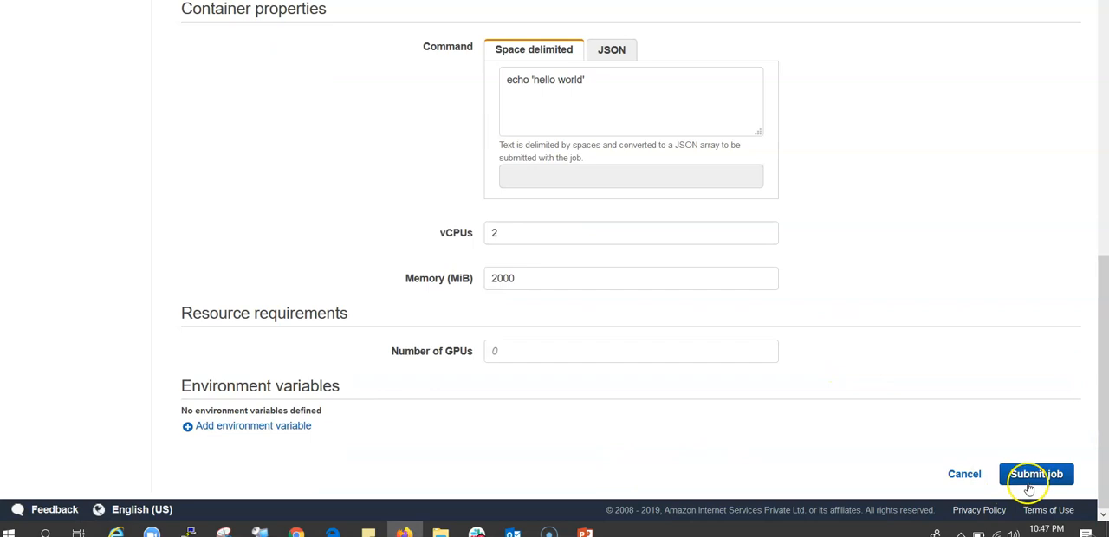
Step: Submit the 'test' job and check the submitted-status list on the Jobs page
left_click(1036, 474)
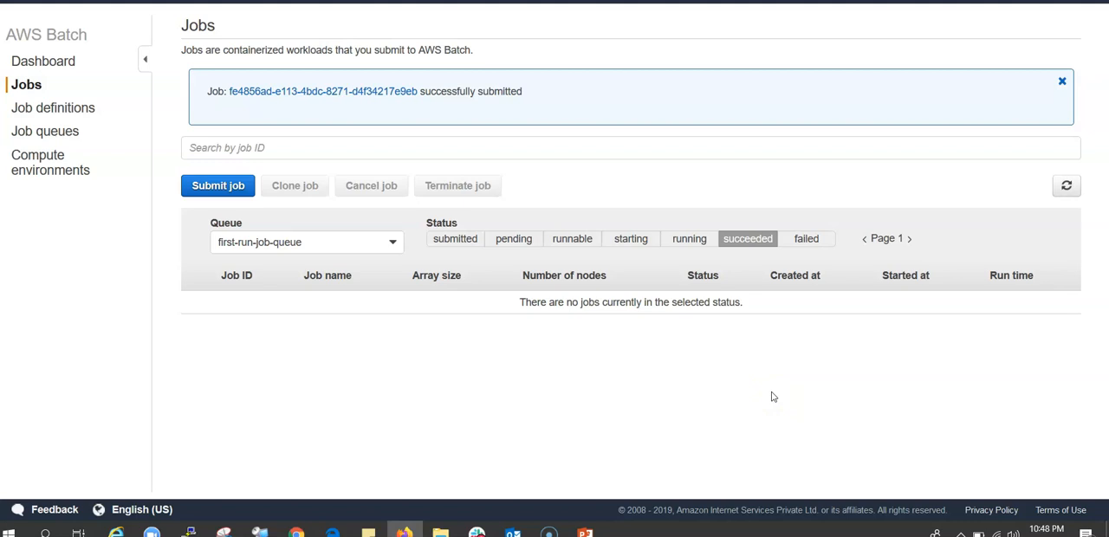
mouse_move(384, 182)
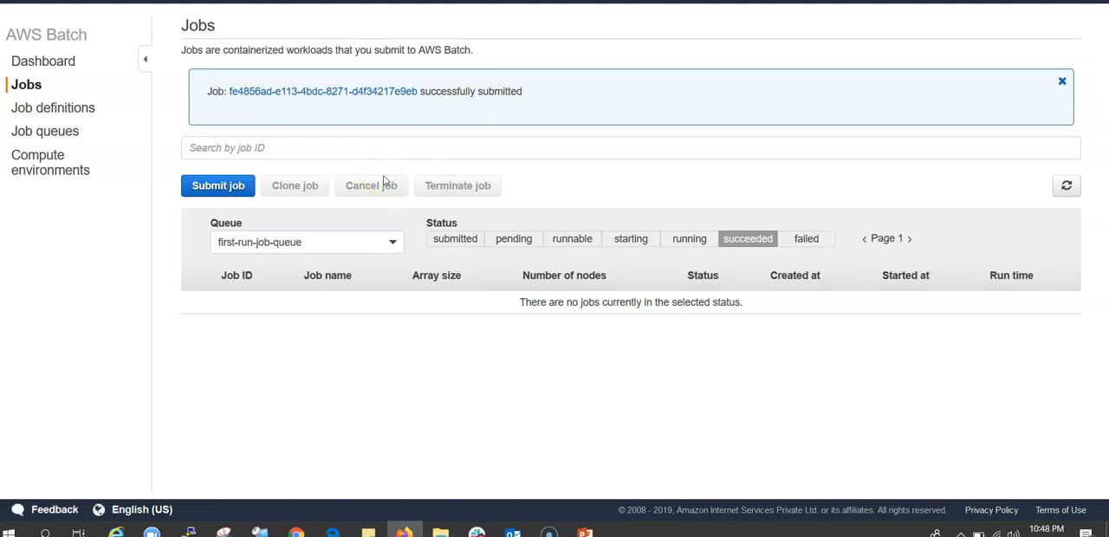
mouse_move(140, 153)
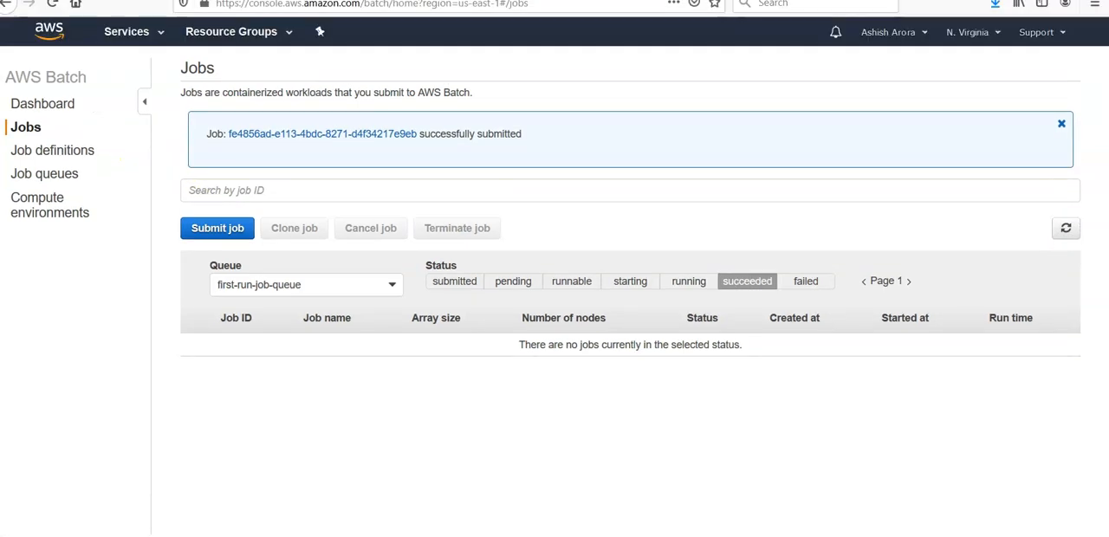
left_click(454, 280)
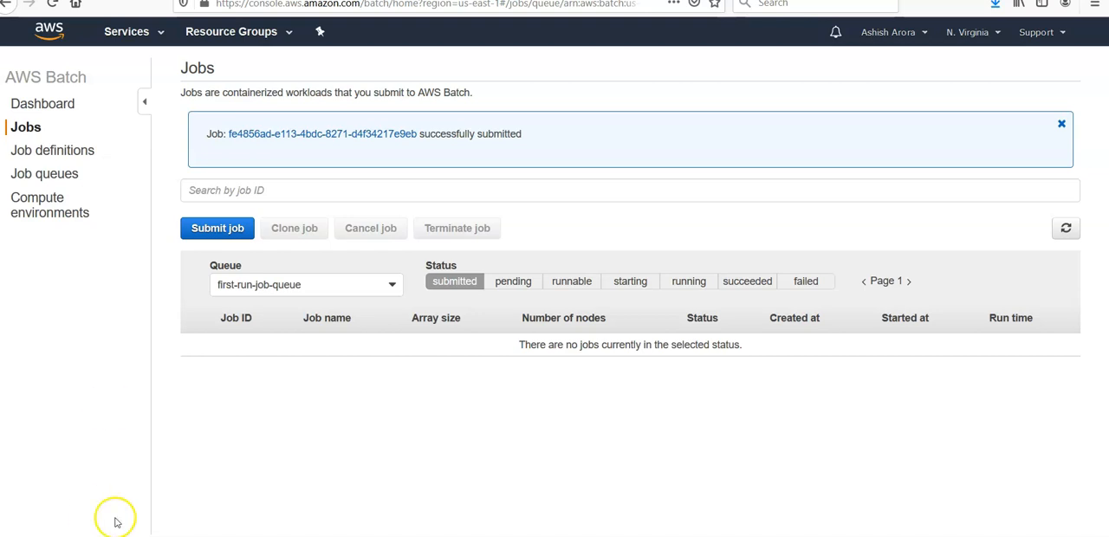
Step: Filter the Jobs page by status until test and first-run-job appear as RUNNABLE
left_click(571, 281)
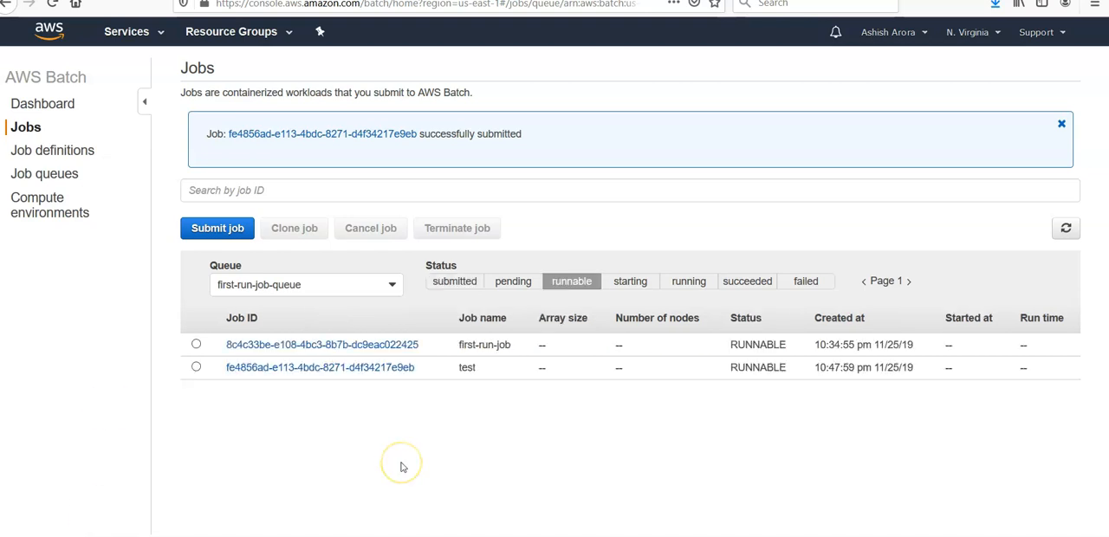
left_click(454, 281)
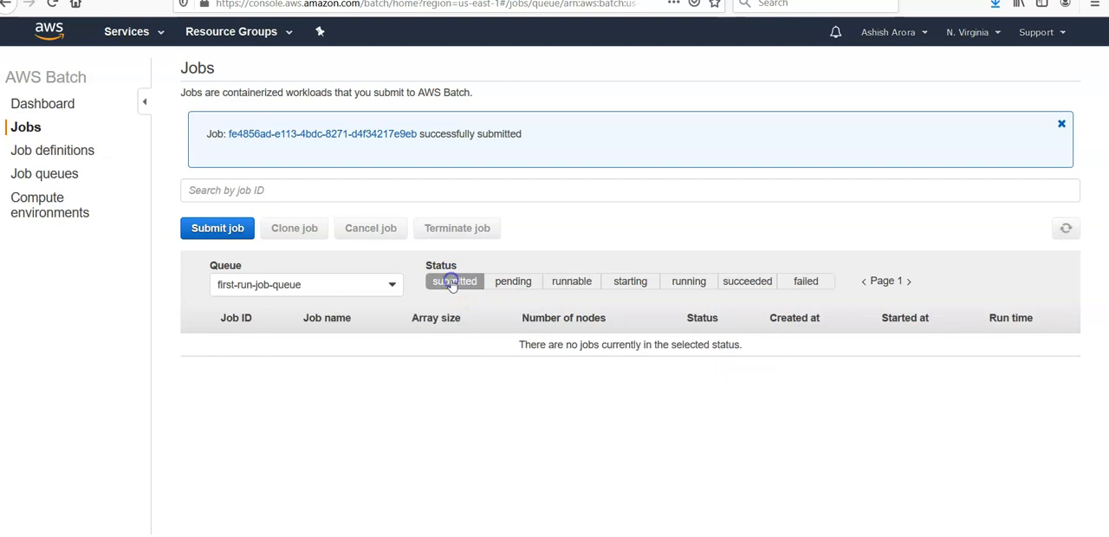
mouse_move(513, 280)
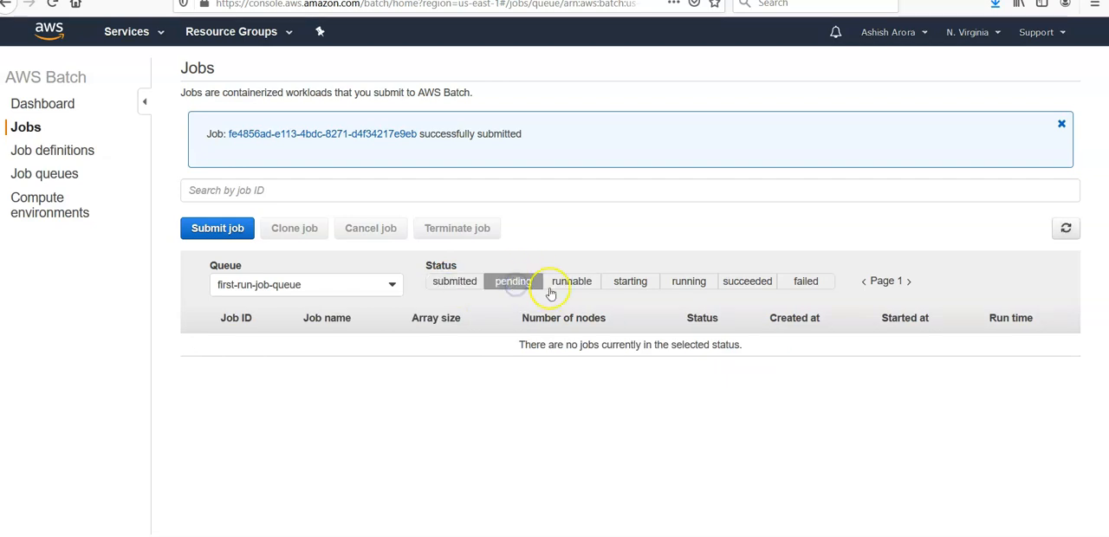
left_click(572, 280)
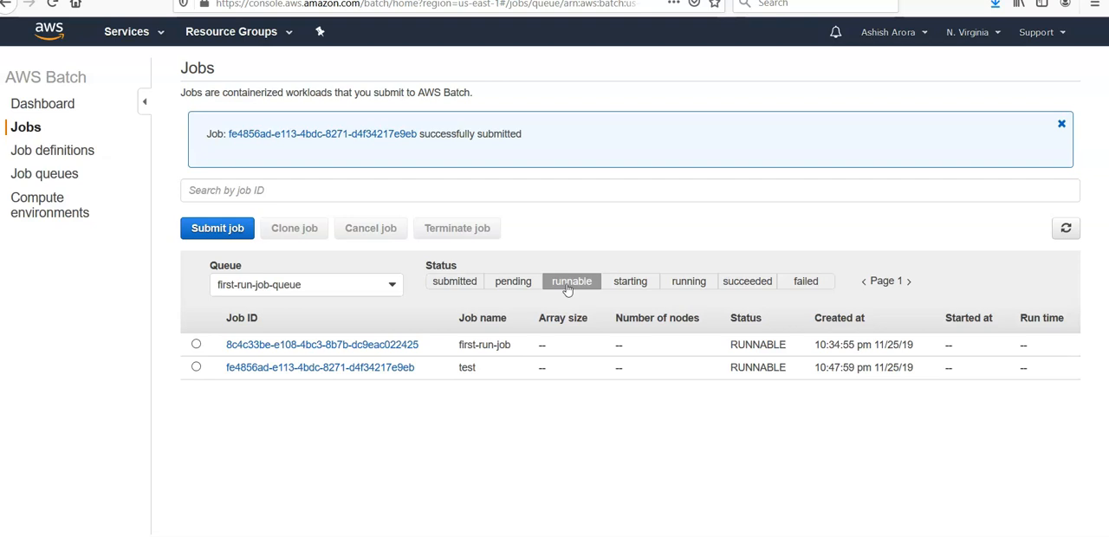
mouse_move(538, 409)
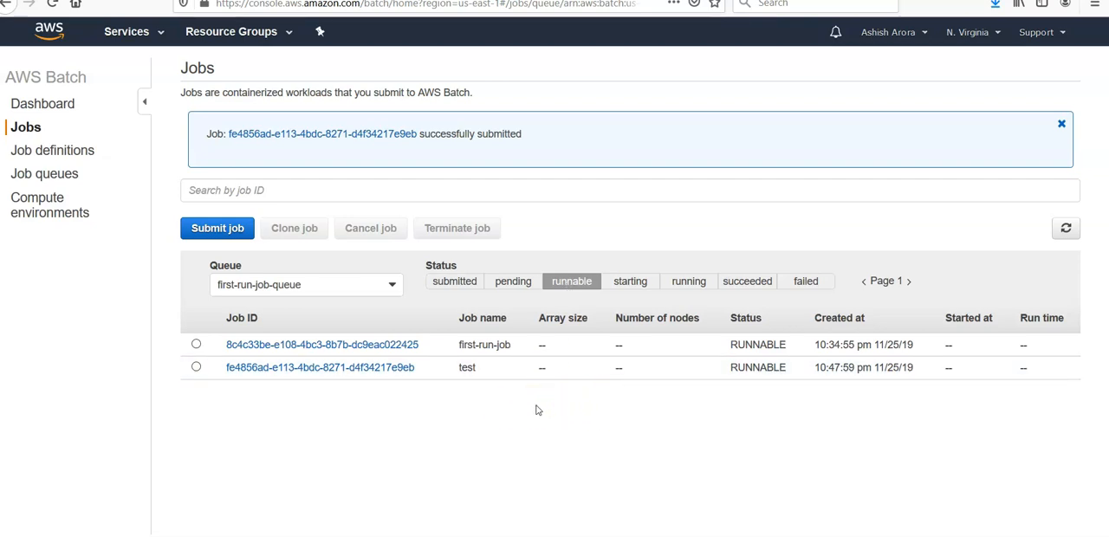